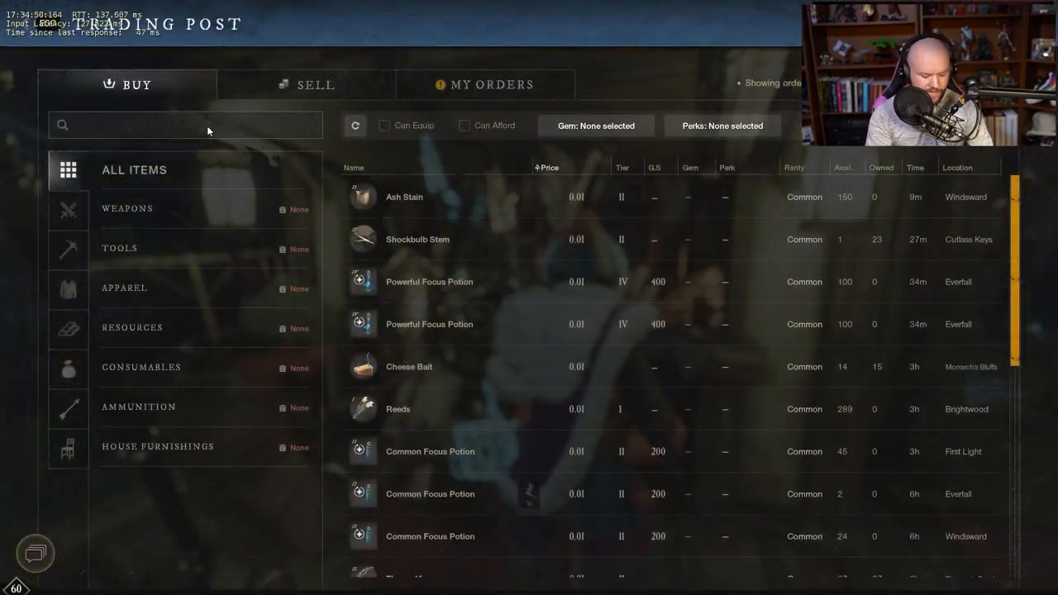
Search 'charcoal' and show the Charcoal buy listings, priced from 0.35.
text(charcoal)
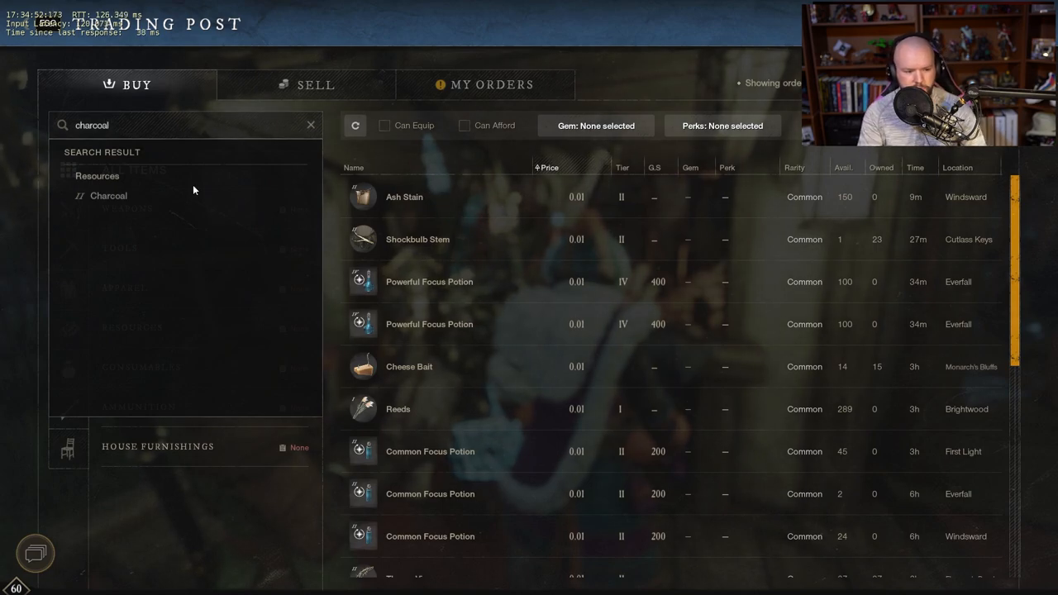
click(109, 195)
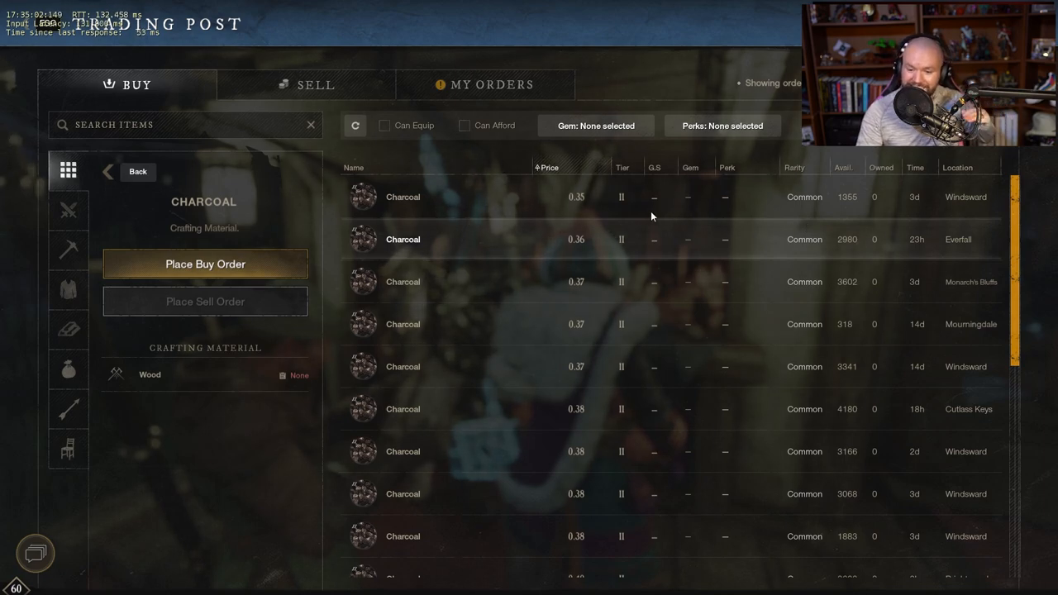
mouse_move(530, 215)
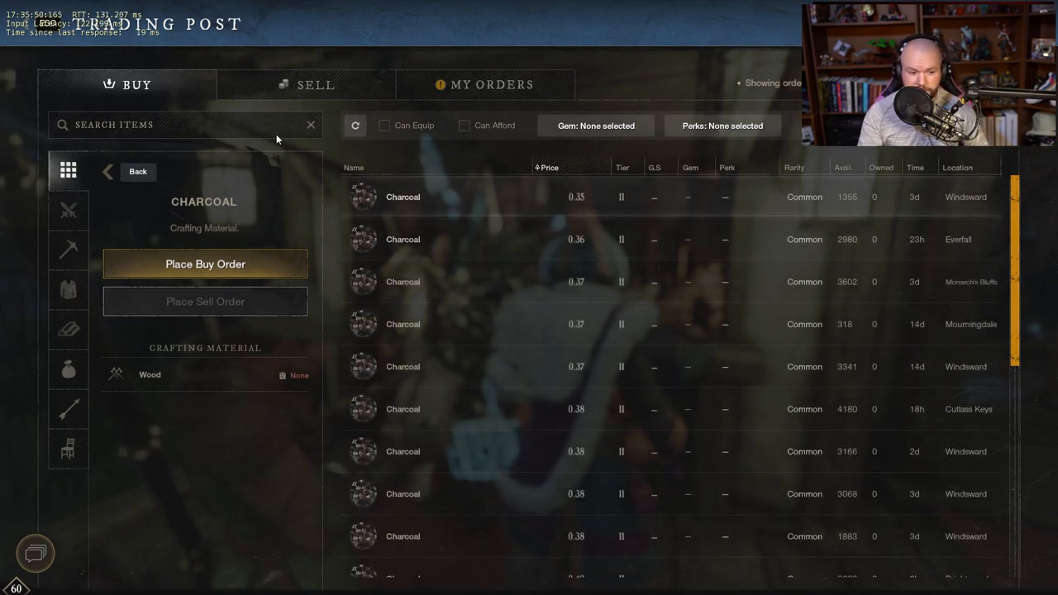
Search 'orichalc' to show the Orichalcum Ore buy listings, priced from 4.07.
text(orichalc)
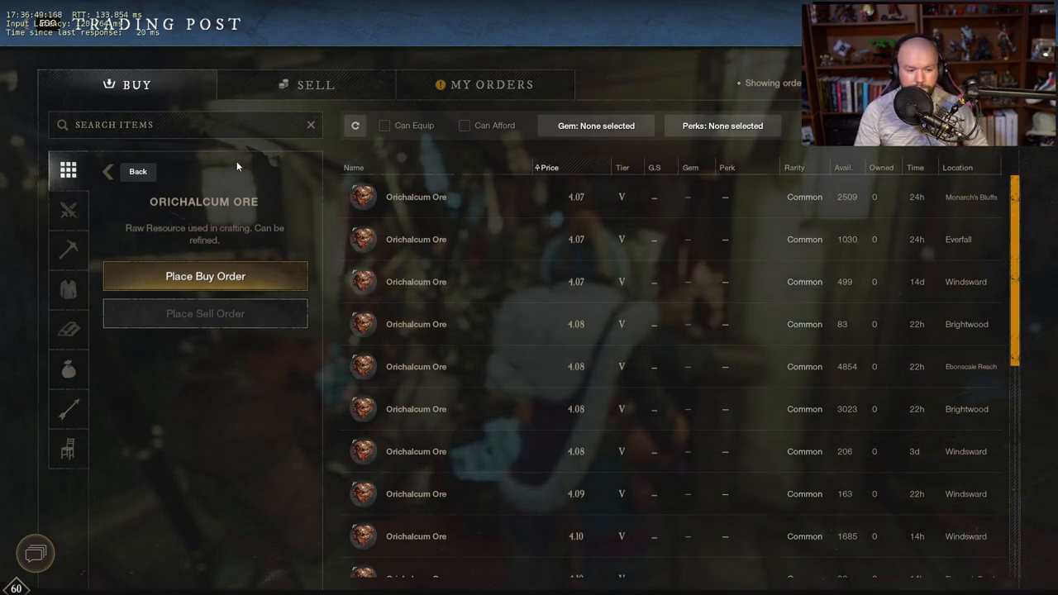
mouse_move(371, 268)
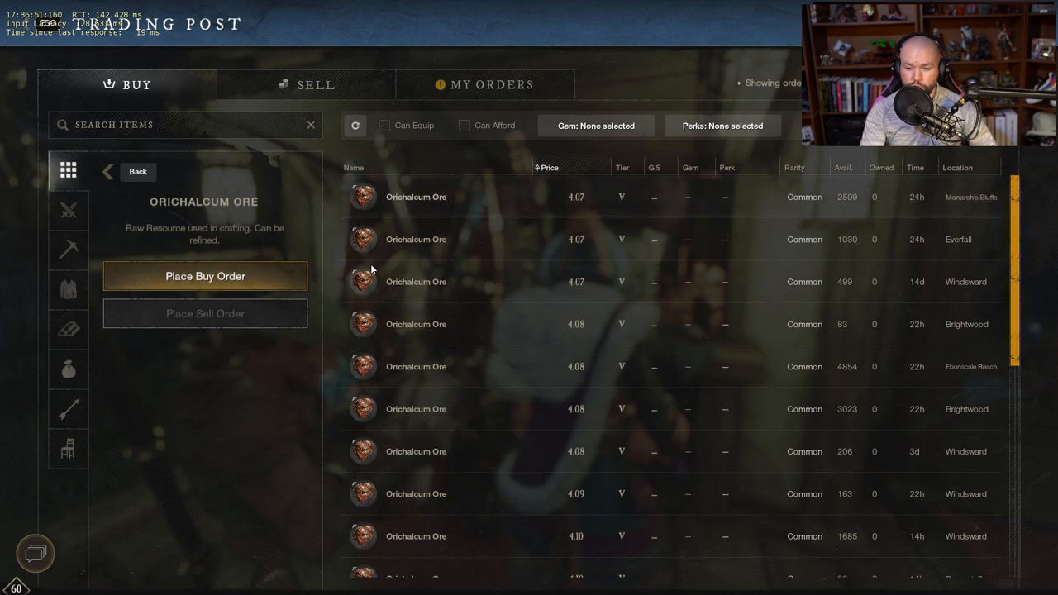